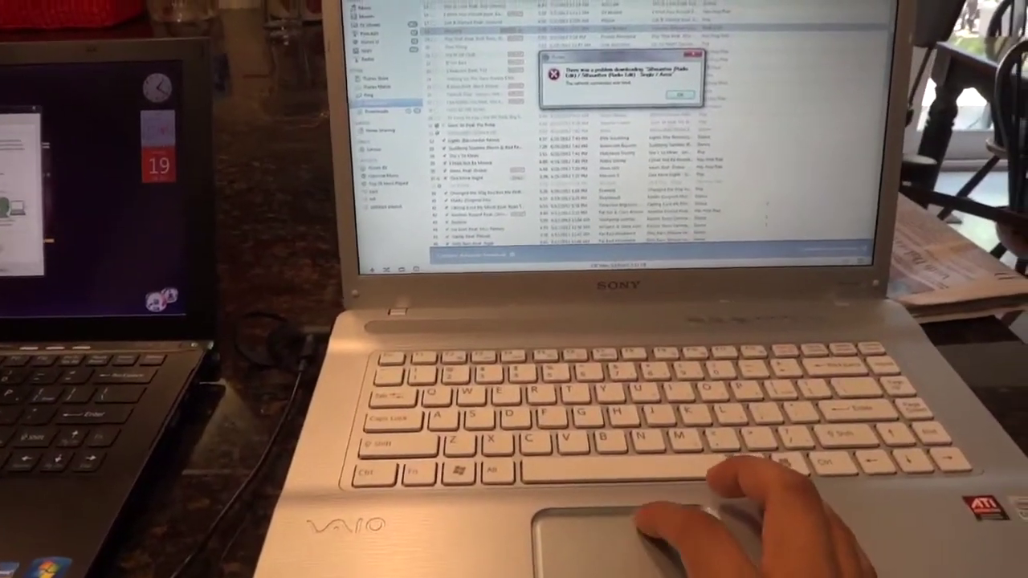
Dismiss the failed-download error for "Silhouettes (Radio Edit)" to reveal the purchased songs.
{"action": "left_click", "coordinate": [679, 95]}
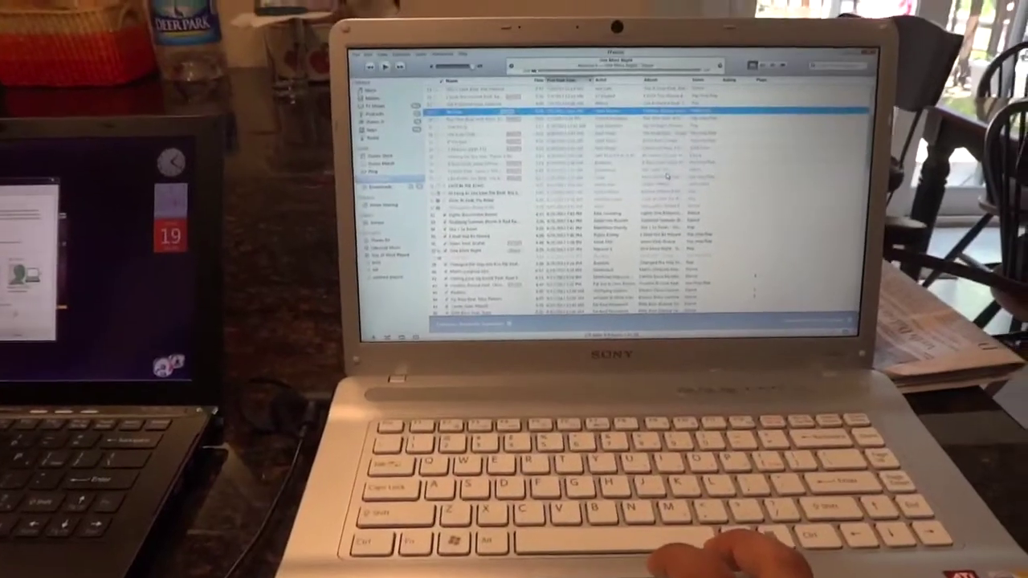